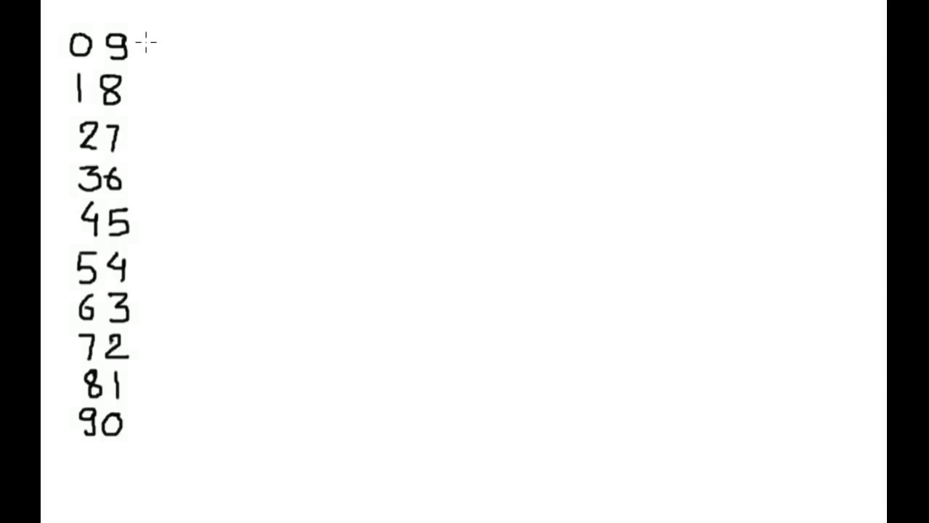
{"action": "type", "text": "+10 = 19"}
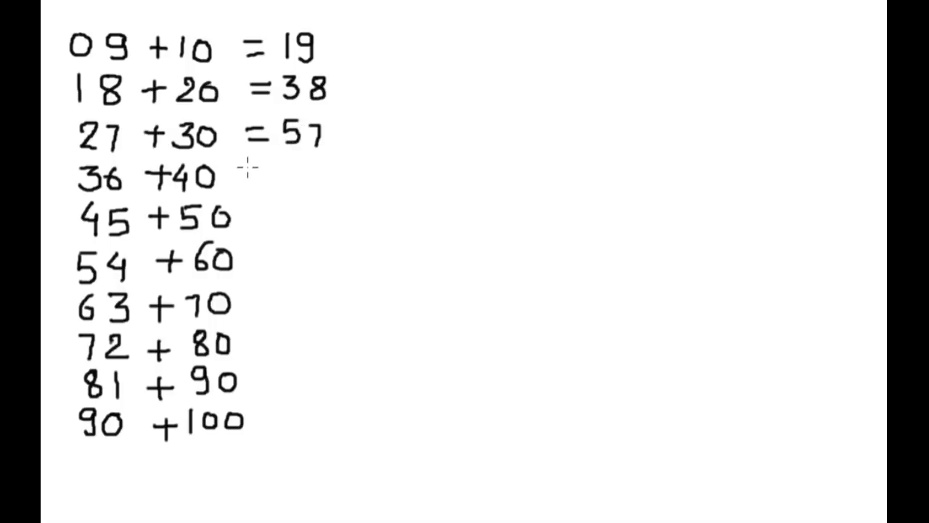
{"action": "type", "text": "=76"}
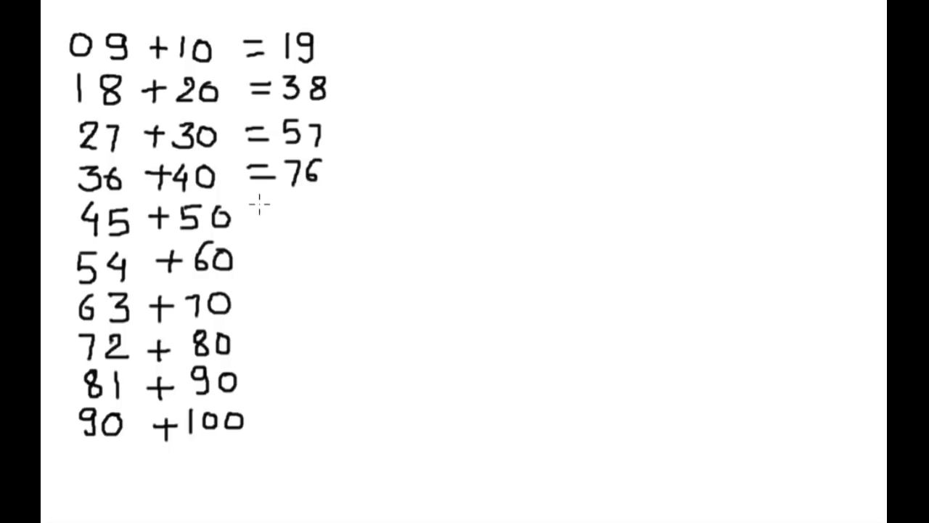
{"action": "type", "text": "=95"}
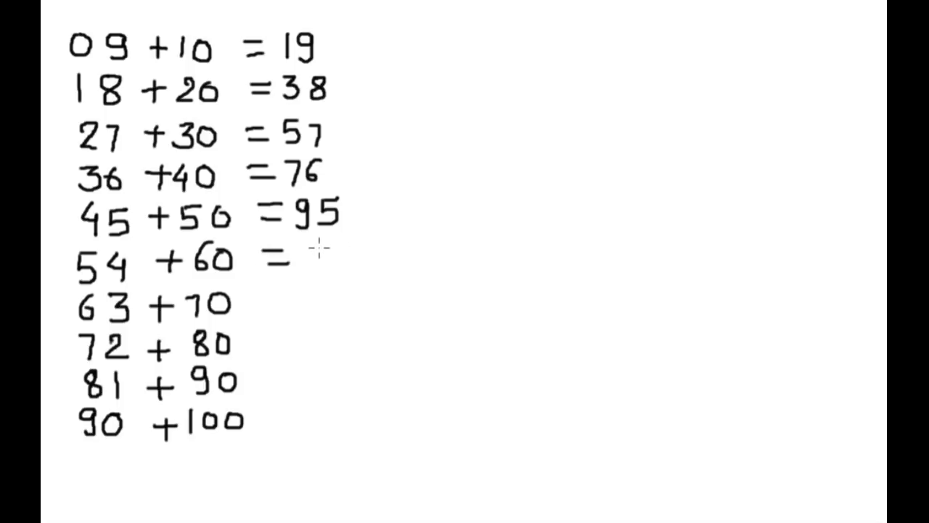
{"action": "type", "text": "114"}
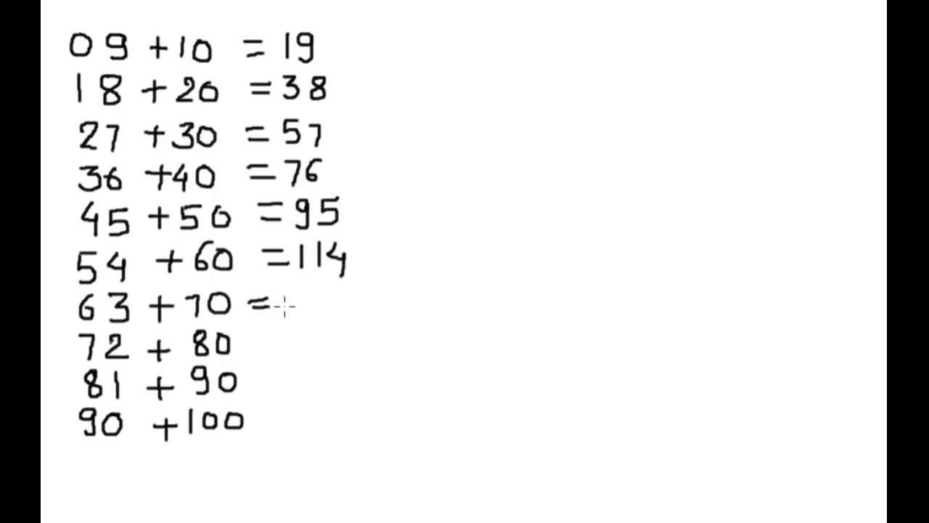
{"action": "type", "text": "1"}
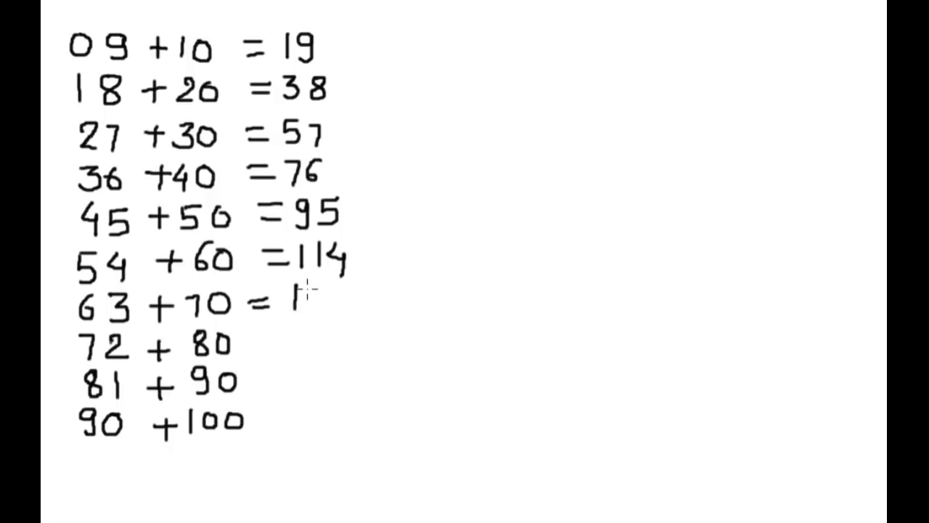
{"action": "type", "text": "133"}
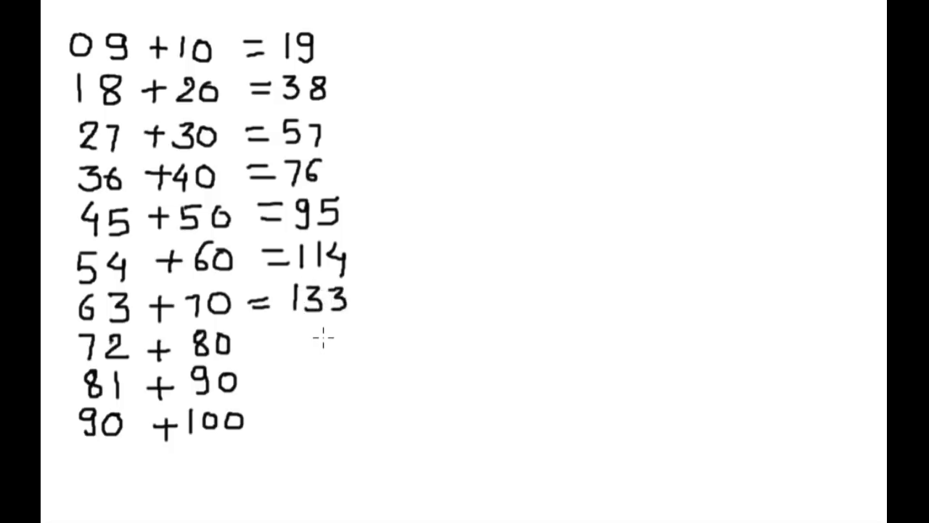
{"action": "type", "text": "= 152"}
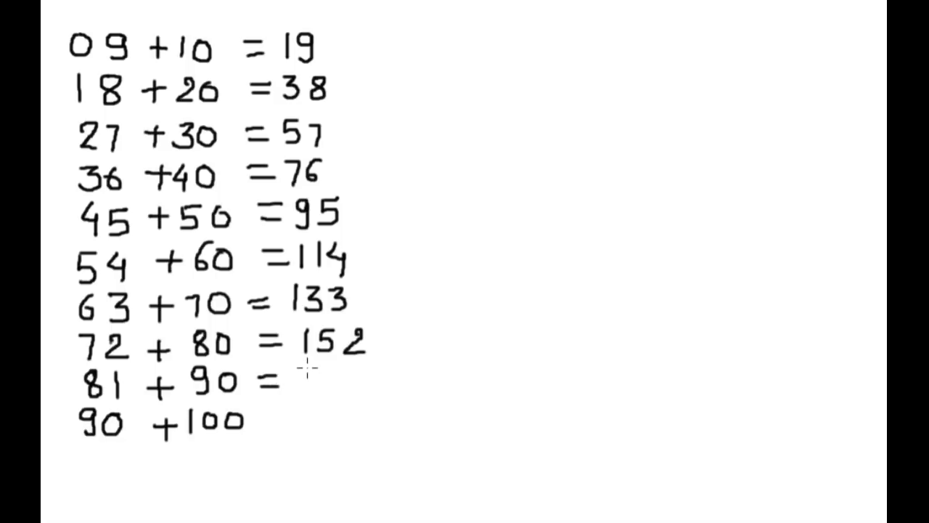